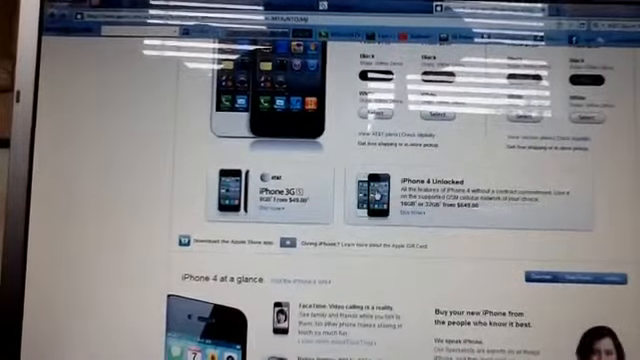
pyautogui.scroll(-3)
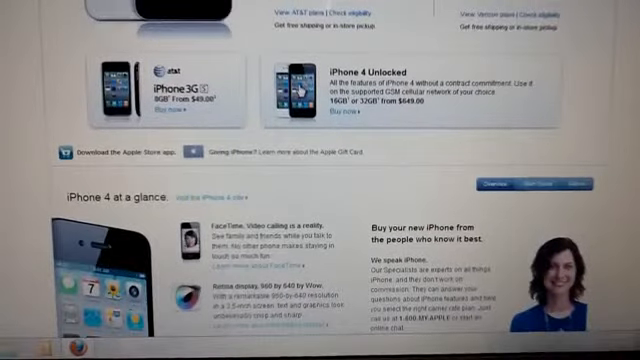